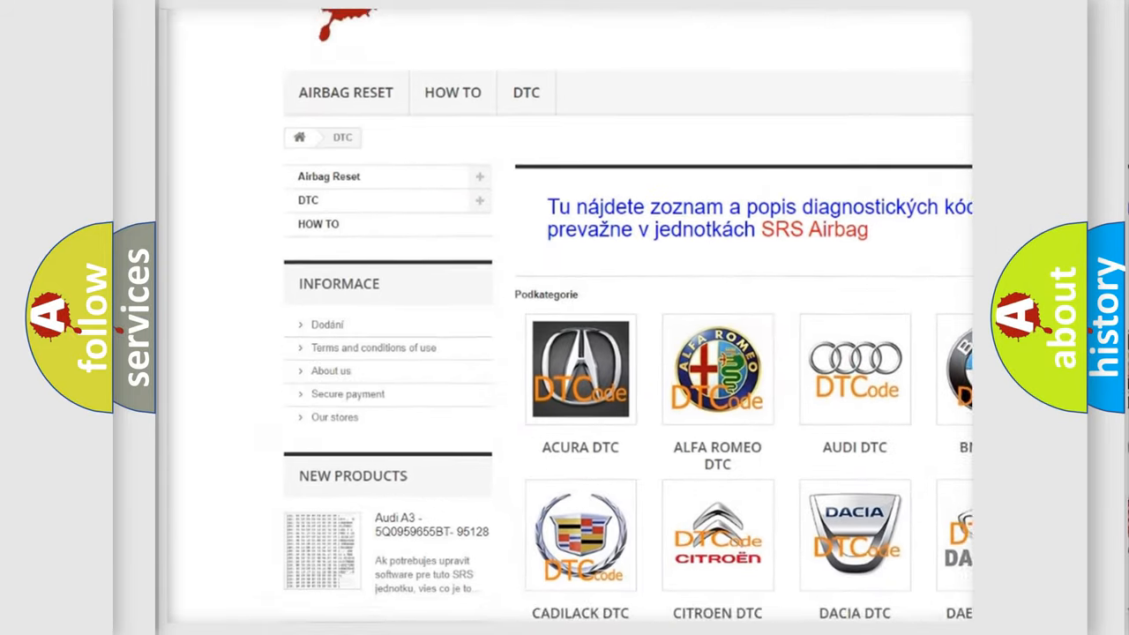
- Scroll past the car brand logos to the list of B-series DTC codes
{"action": "scroll", "scroll_direction": "down", "scroll_amount": 3}
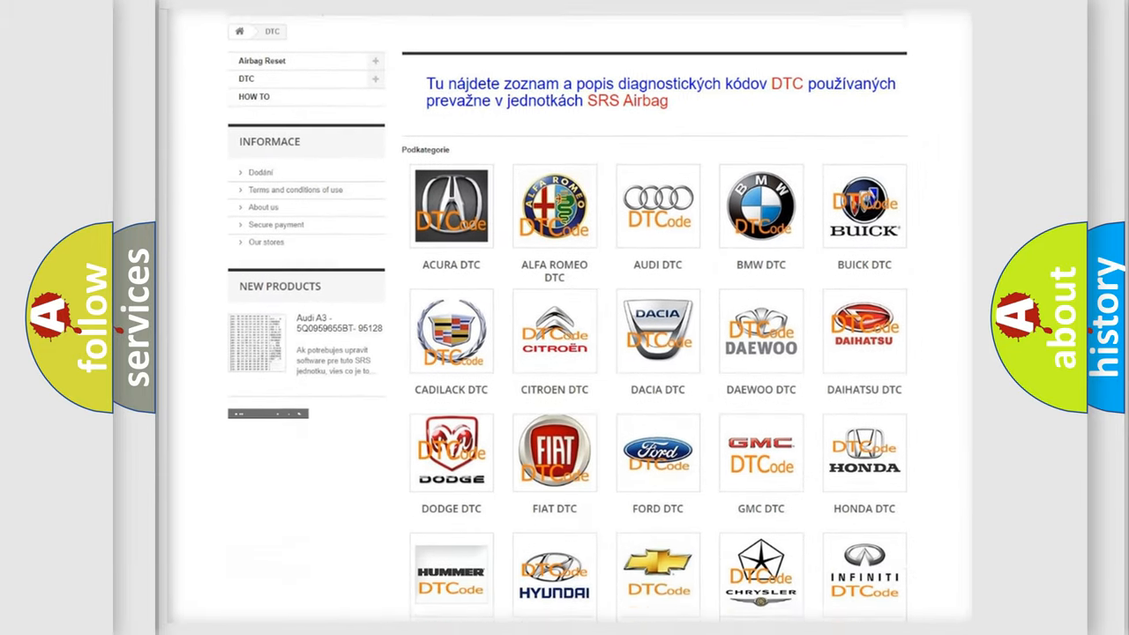
{"action": "scroll", "scroll_direction": "down", "scroll_amount": 3}
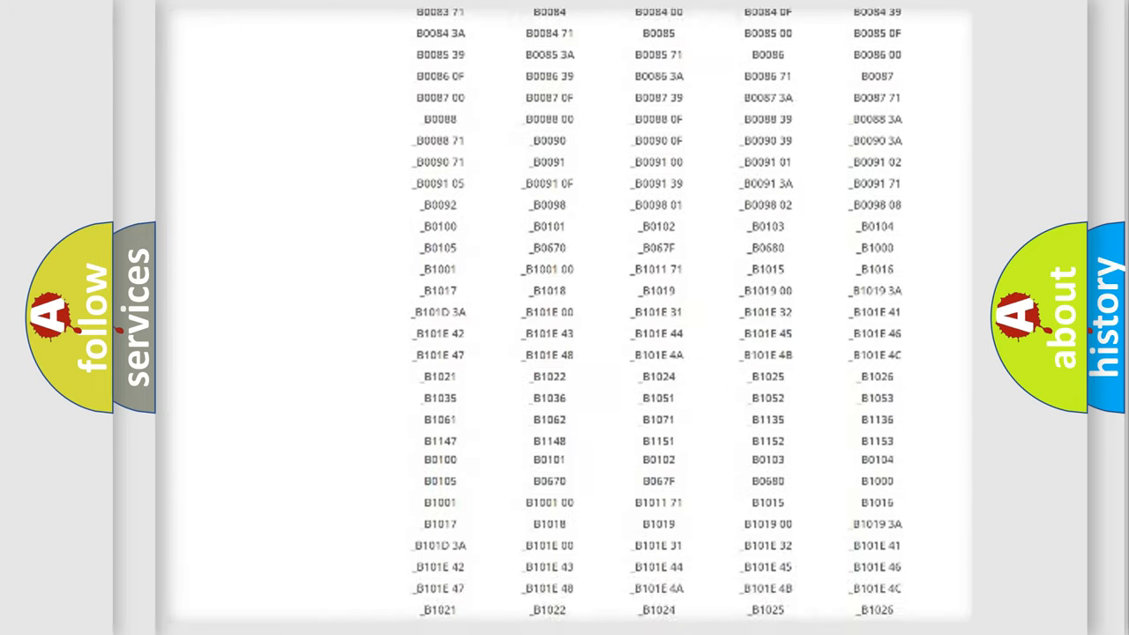
{"action": "scroll", "scroll_direction": "down", "scroll_amount": 3}
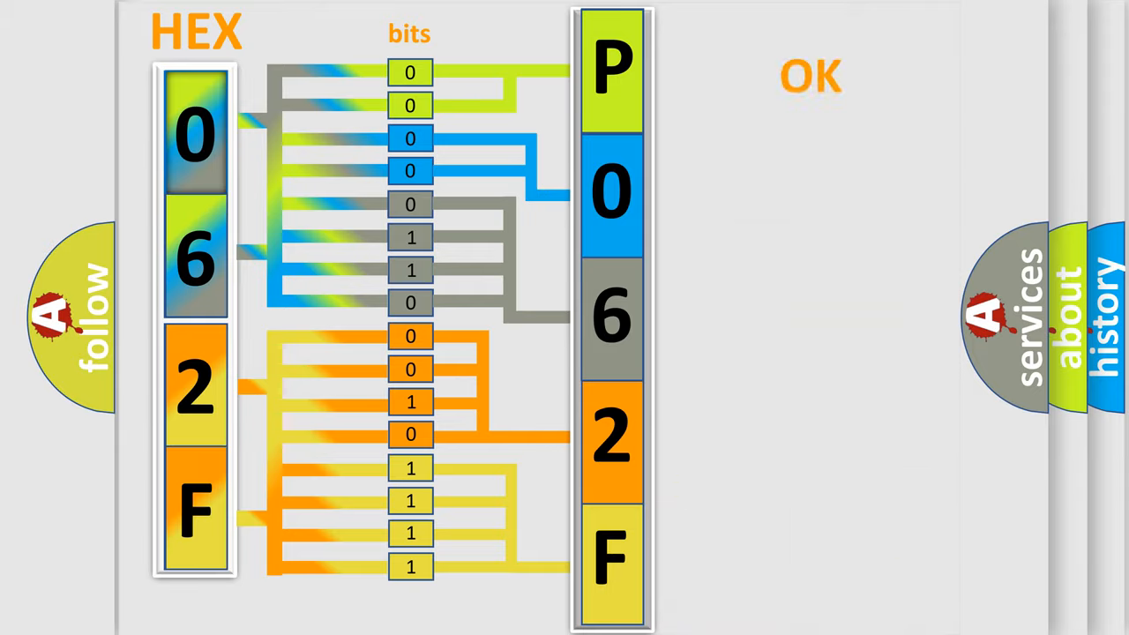
{"action": "left_click", "coordinate": [812, 76]}
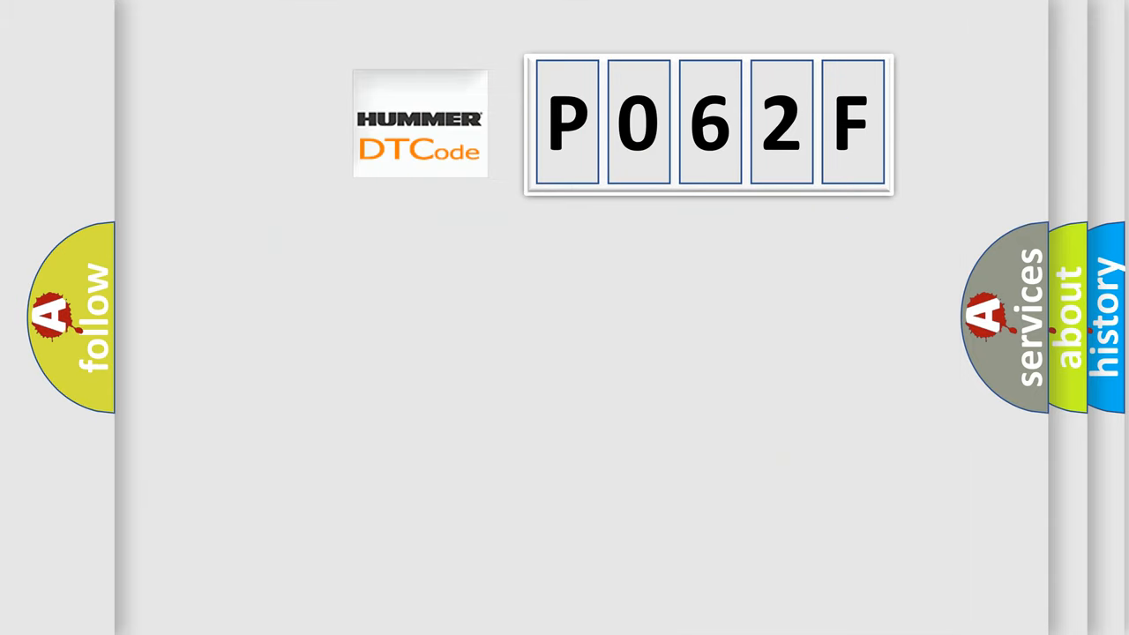